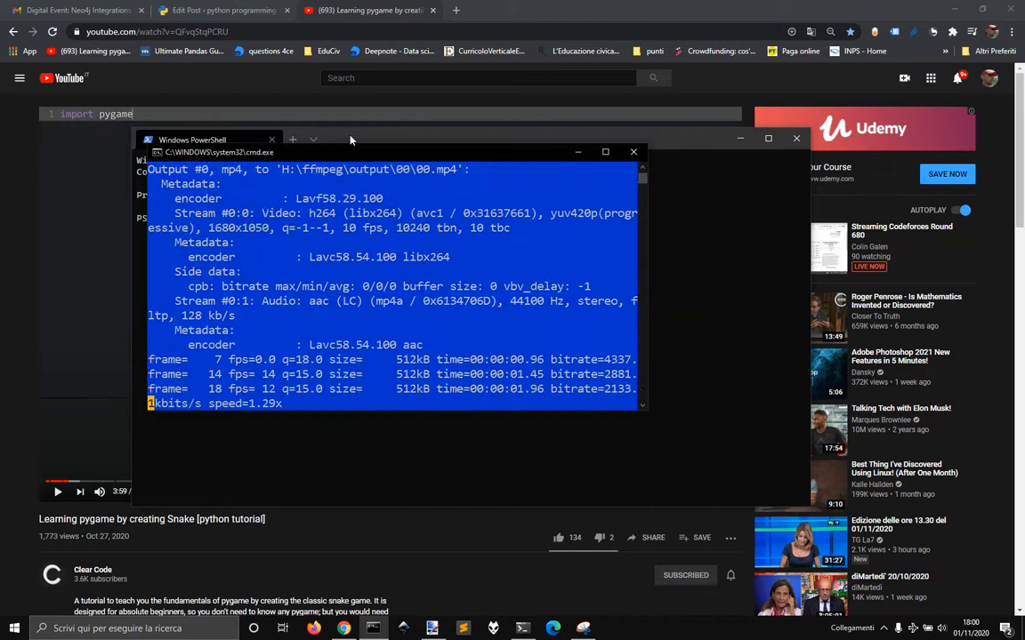
Run py -3.9 -m pip install pygame to upgrade pygame from 2.0.0.dev22 to 2.0.0
{"action": "left_click", "coordinate": [633, 151]}
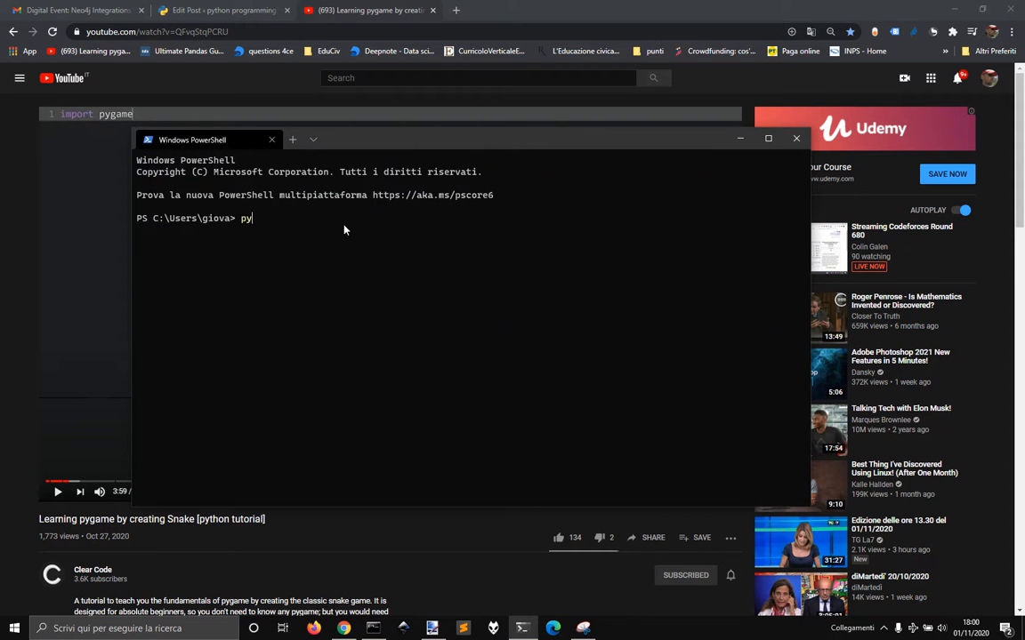
{"action": "type", "text": "-"}
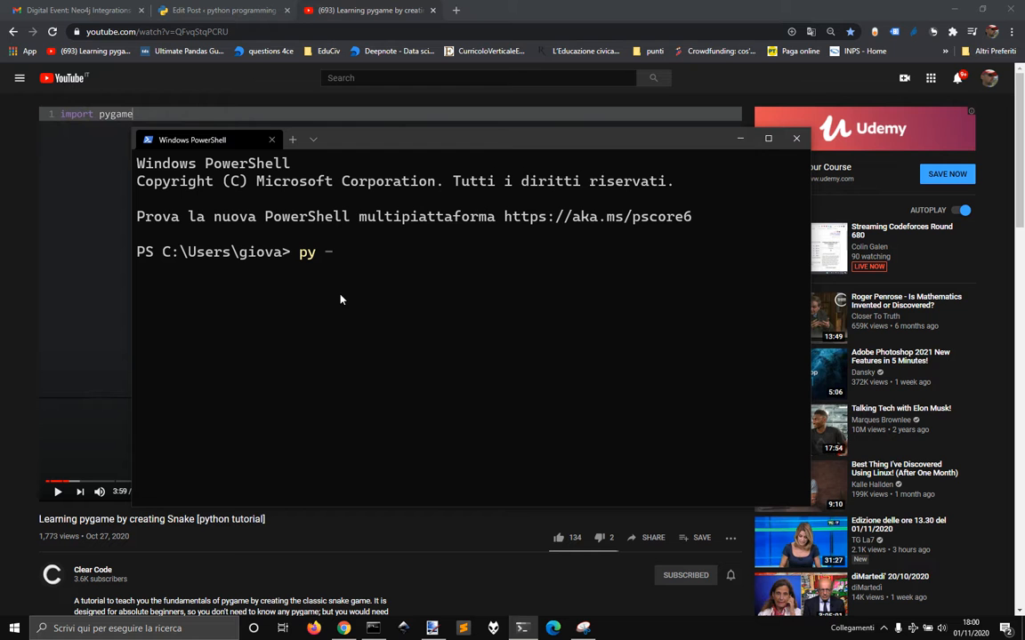
{"action": "type", "text": "3.9"}
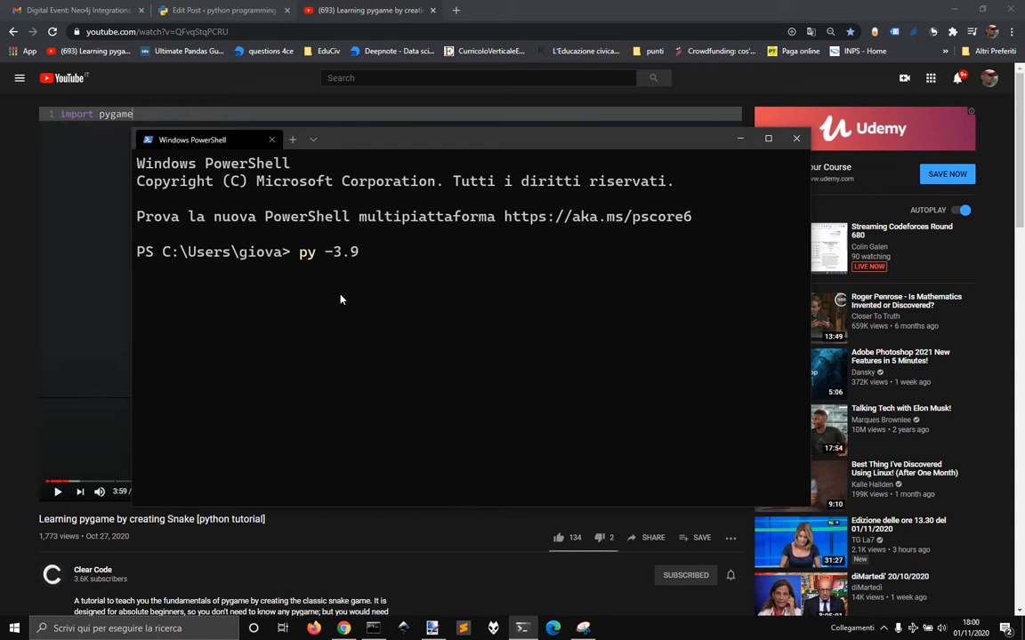
{"action": "type", "text": "-m p"}
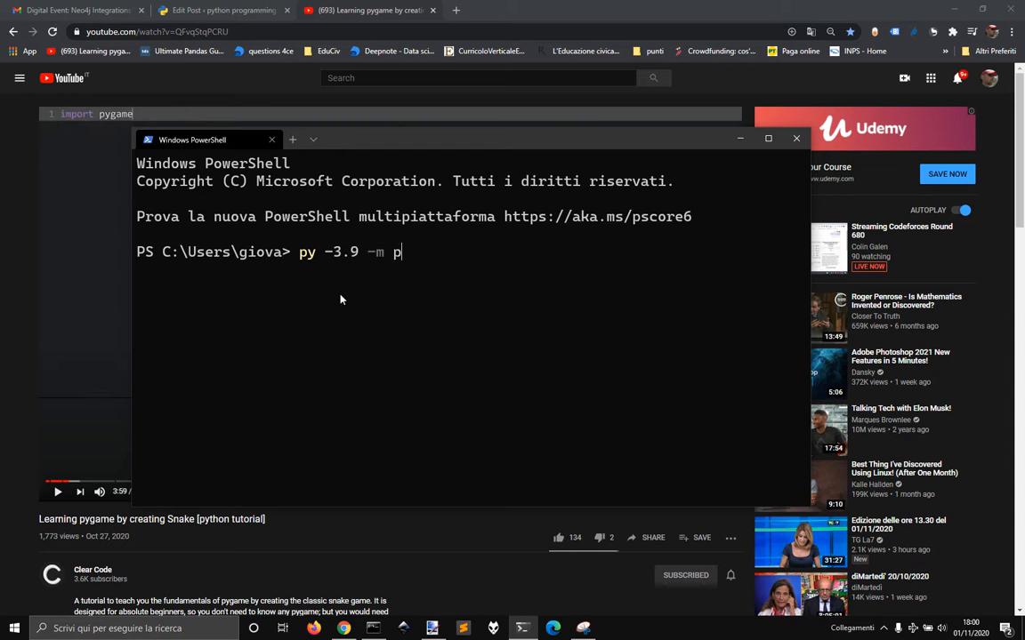
{"action": "type", "text": "ip instsall py"}
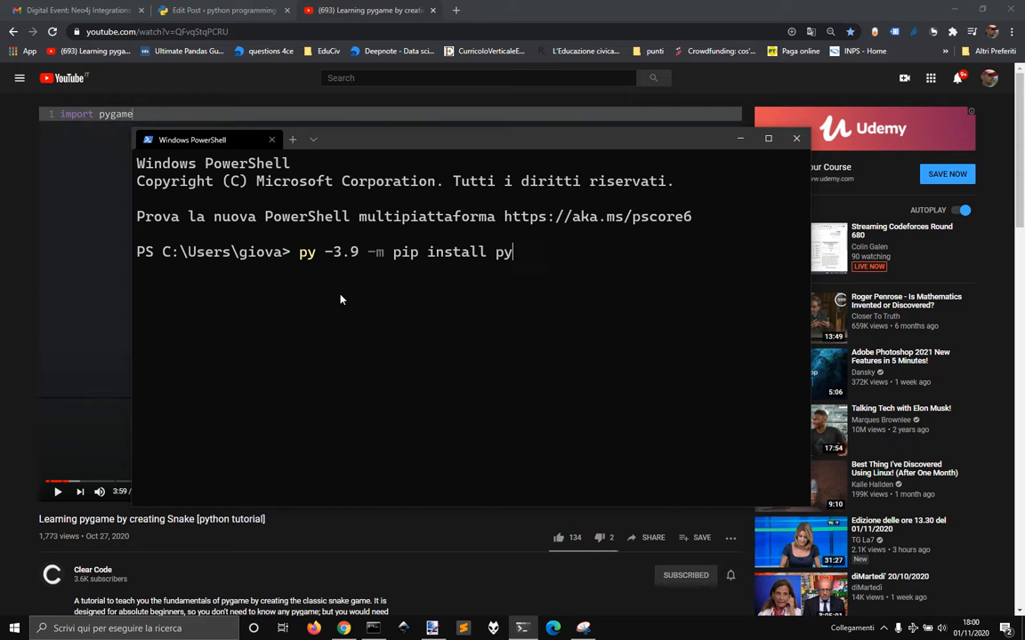
{"action": "type", "text": "game"}
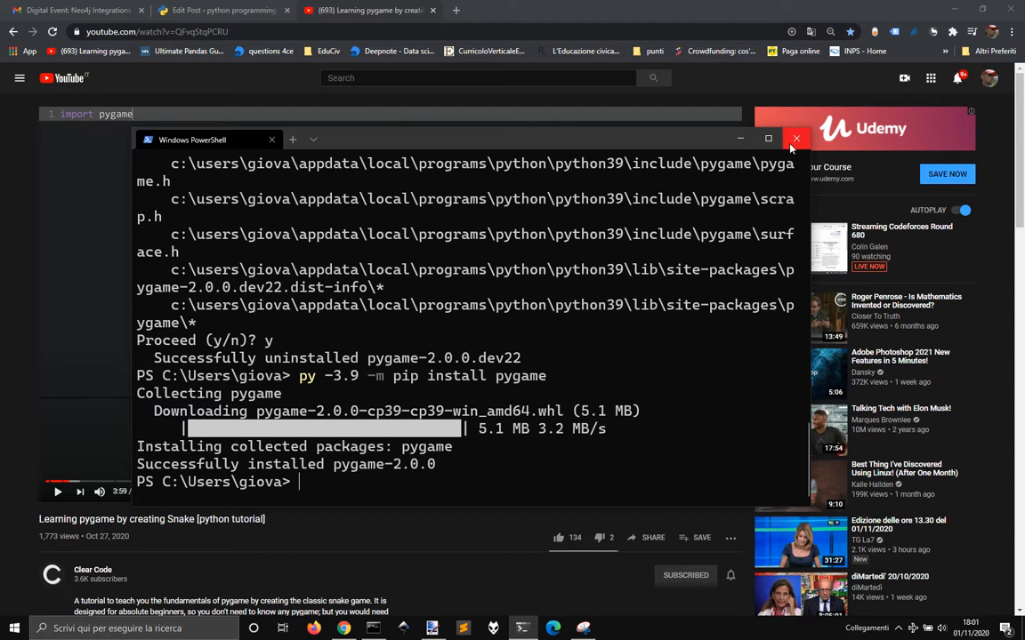
{"action": "mouse_move", "coordinate": [794, 139]}
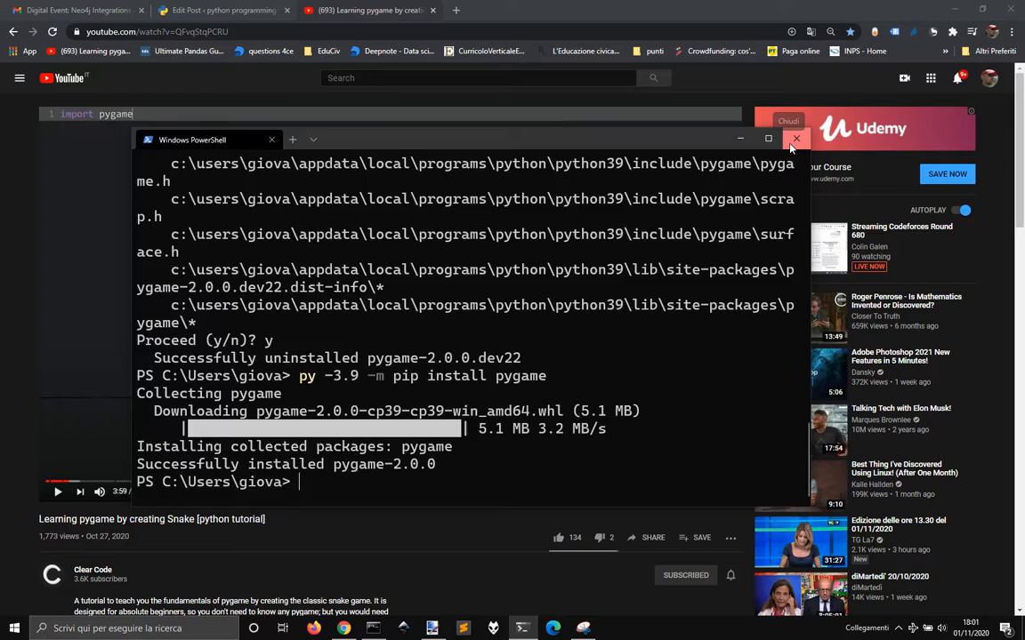
Close PowerShell and browse to WD_SSD_USB > snake github > snake in File Explorer
{"action": "left_click", "coordinate": [795, 138]}
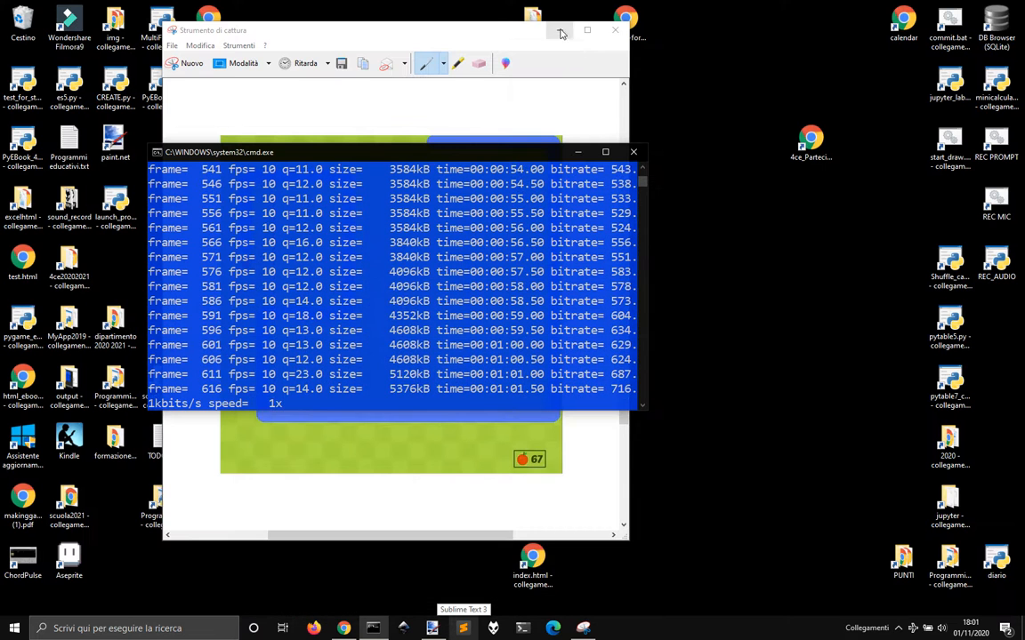
{"action": "left_click", "coordinate": [613, 29]}
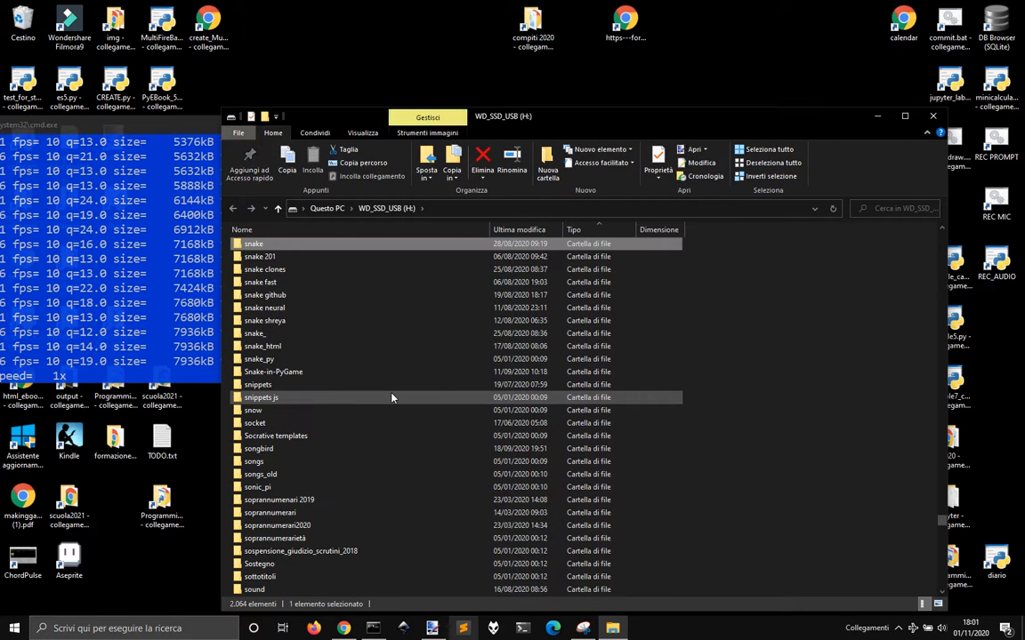
{"action": "left_click", "coordinate": [263, 295]}
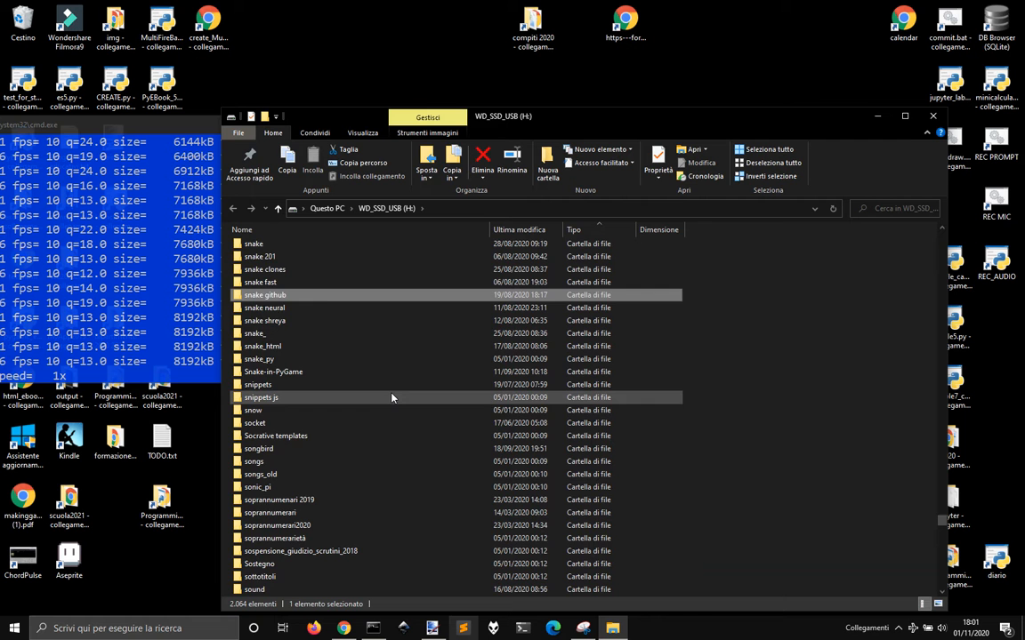
{"action": "double_click", "coordinate": [263, 295]}
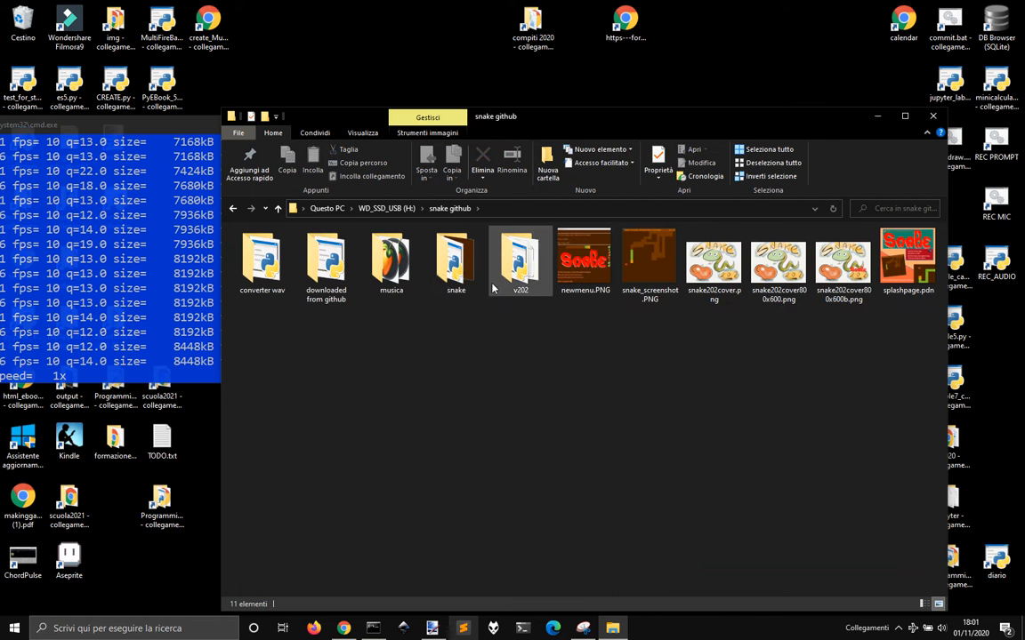
{"action": "double_click", "coordinate": [455, 258]}
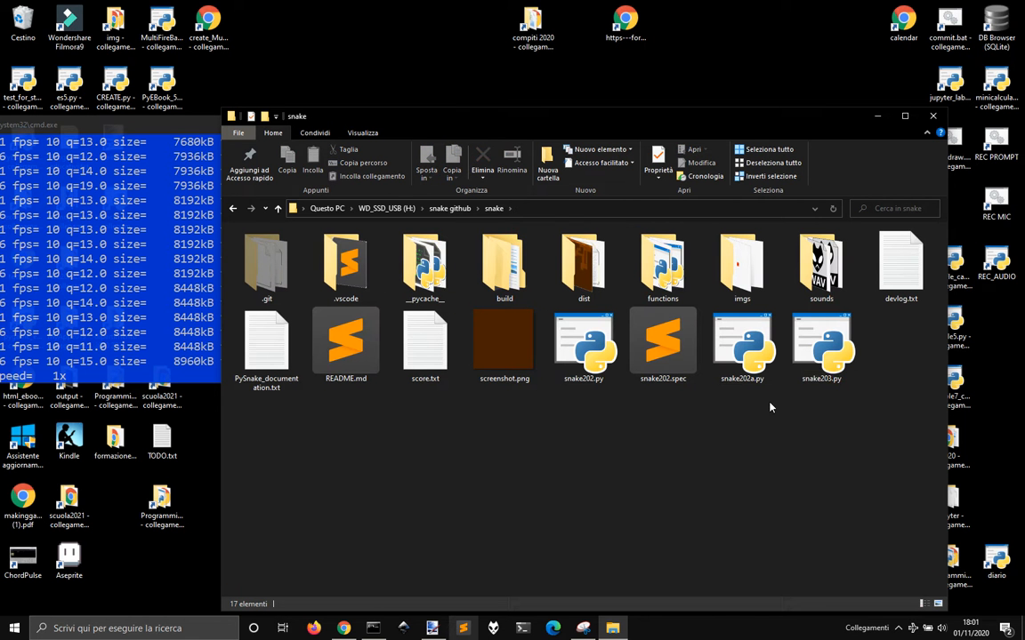
{"action": "mouse_move", "coordinate": [827, 347]}
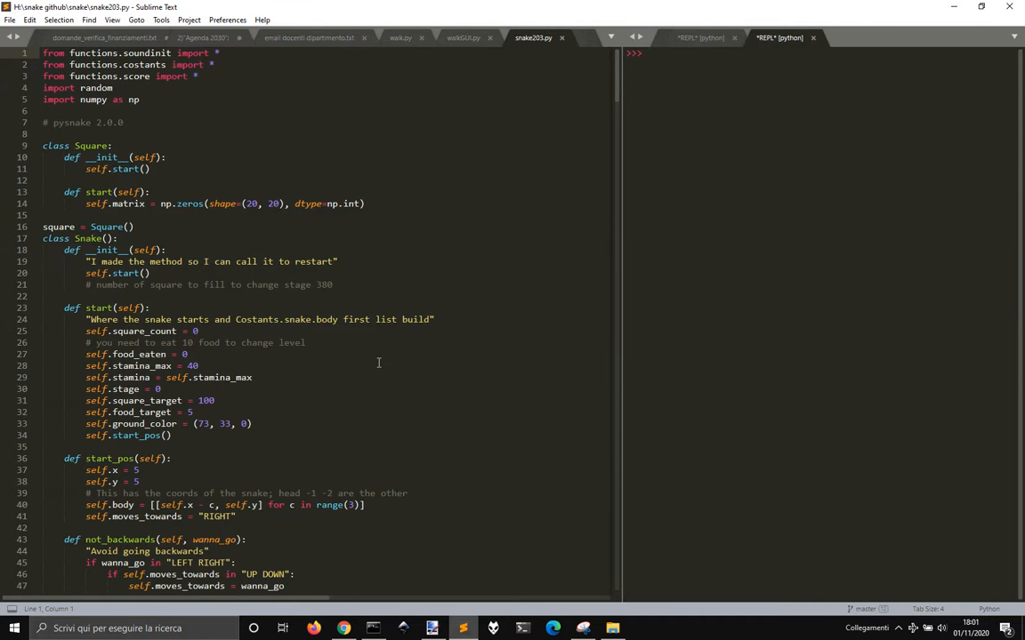
Run snake202.py, close the frozen Snake window and cancel the not-responding report
{"action": "scroll", "scroll_direction": "down", "scroll_amount": 3}
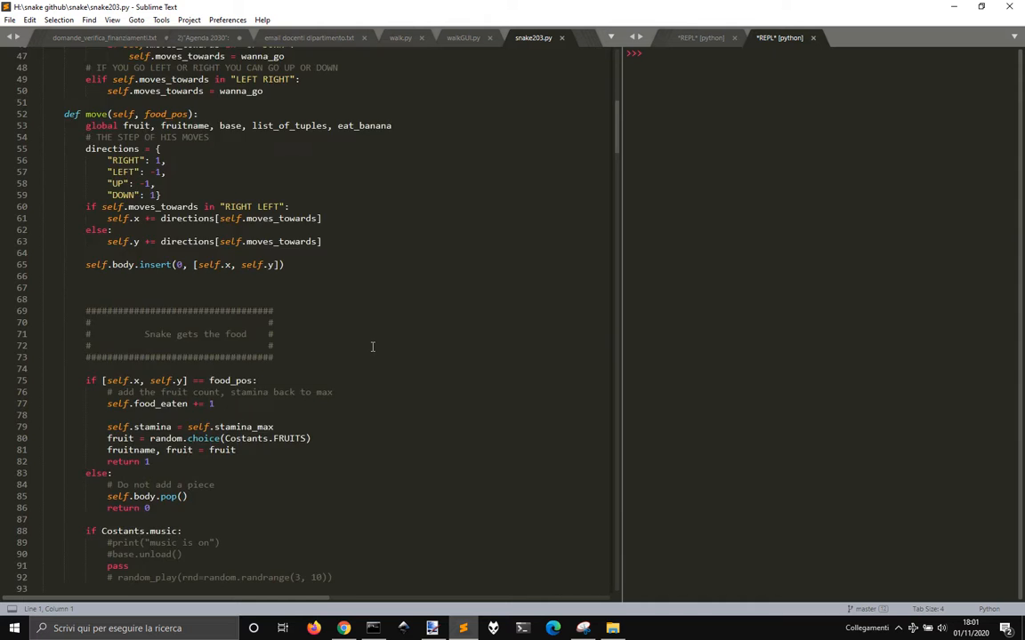
{"action": "scroll", "scroll_direction": "up", "scroll_amount": 3}
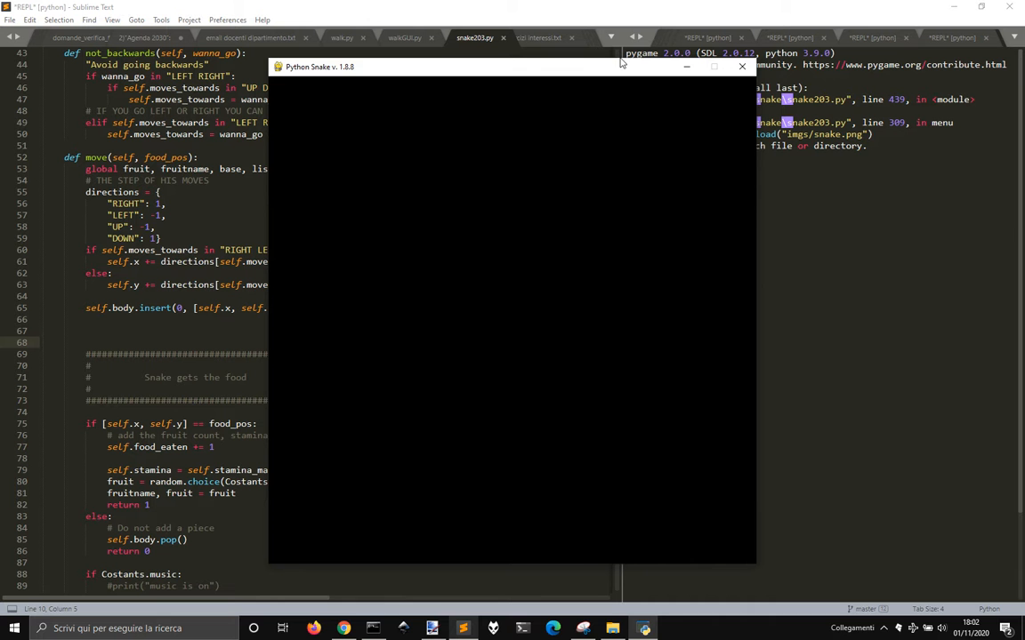
{"action": "mouse_move", "coordinate": [747, 71]}
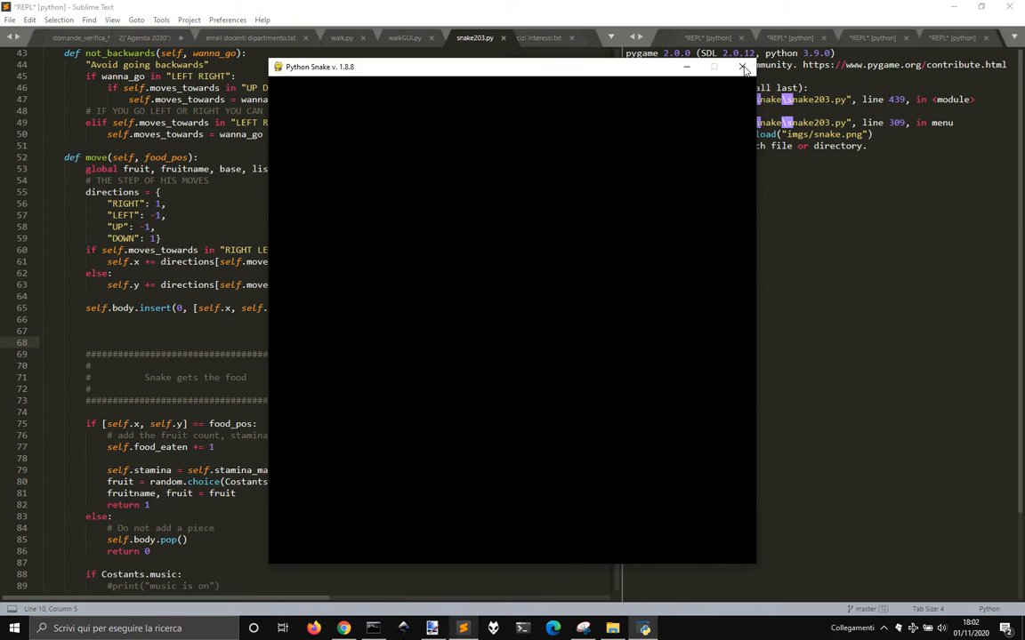
{"action": "left_click", "coordinate": [744, 67]}
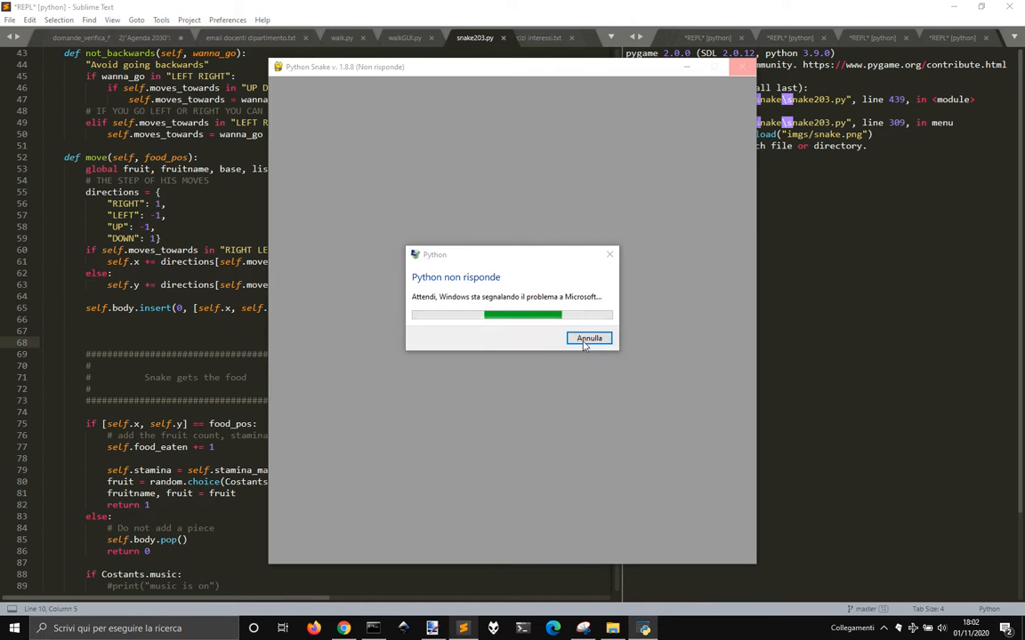
{"action": "left_click", "coordinate": [589, 338]}
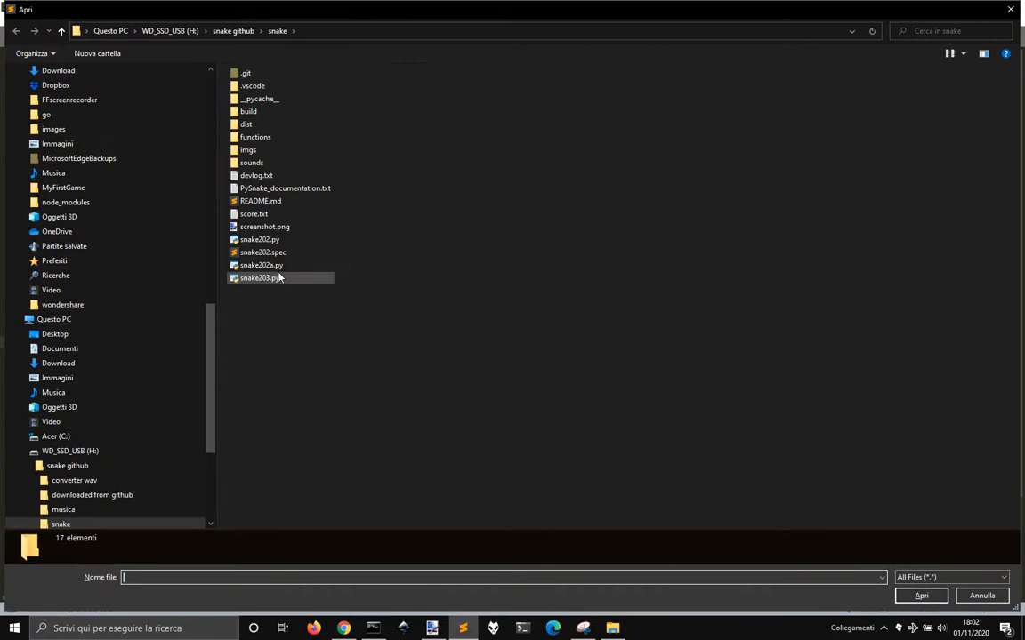
Run snake202a.py and snake202.py in turn, closing each frozen game window
{"action": "left_click", "coordinate": [260, 265]}
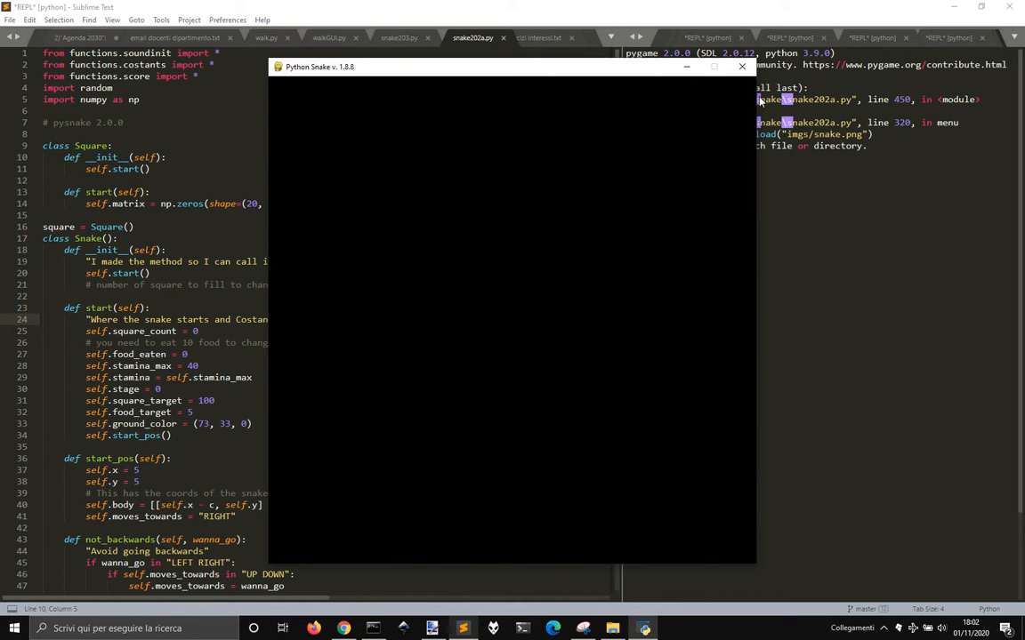
{"action": "mouse_move", "coordinate": [744, 68]}
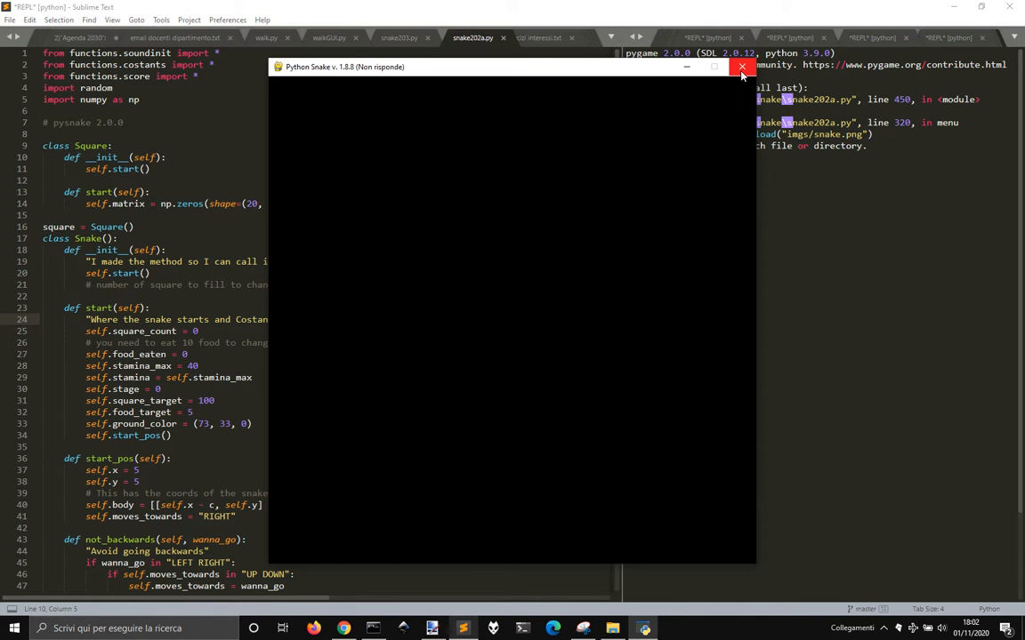
{"action": "left_click", "coordinate": [741, 68]}
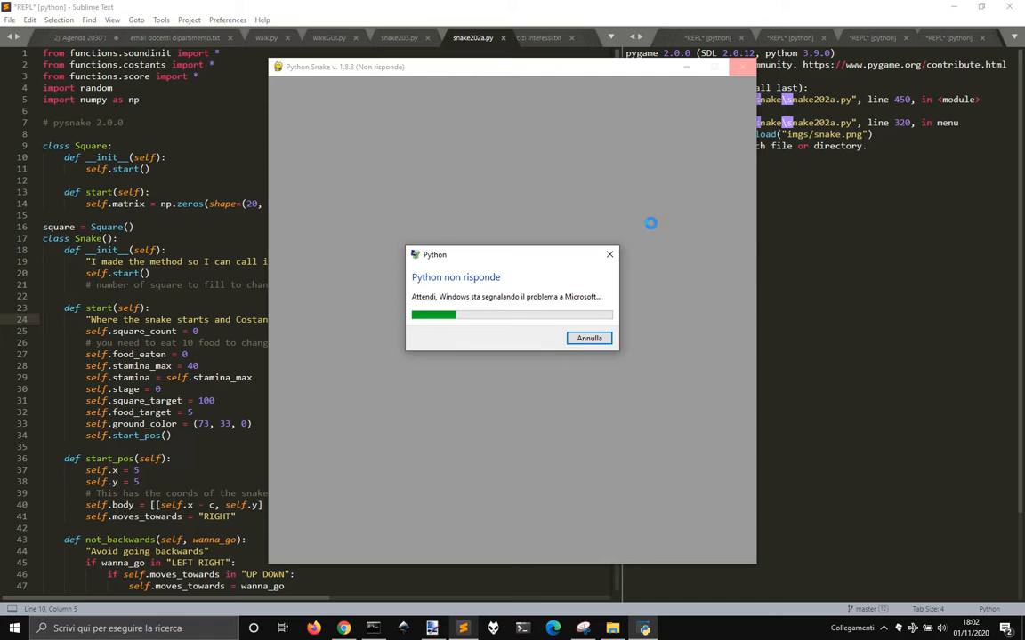
{"action": "mouse_move", "coordinate": [589, 338]}
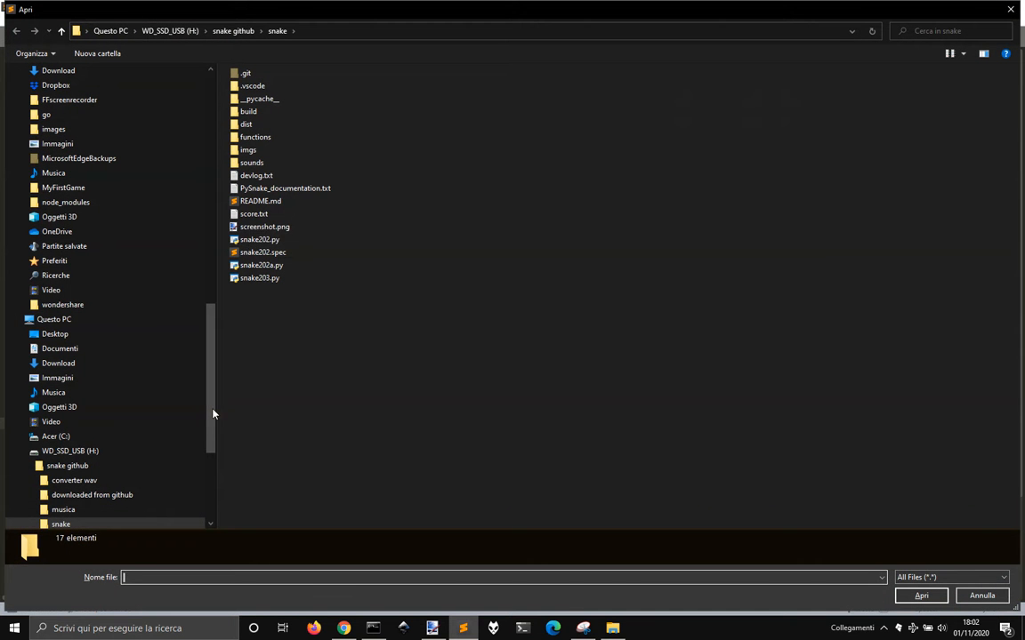
{"action": "left_click", "coordinate": [260, 239]}
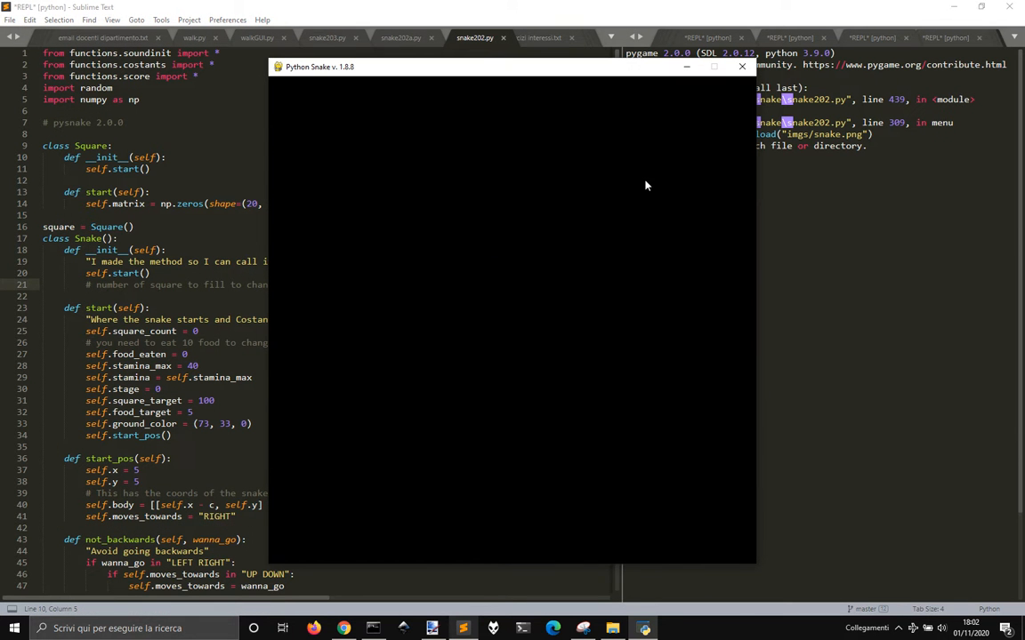
{"action": "mouse_move", "coordinate": [131, 311]}
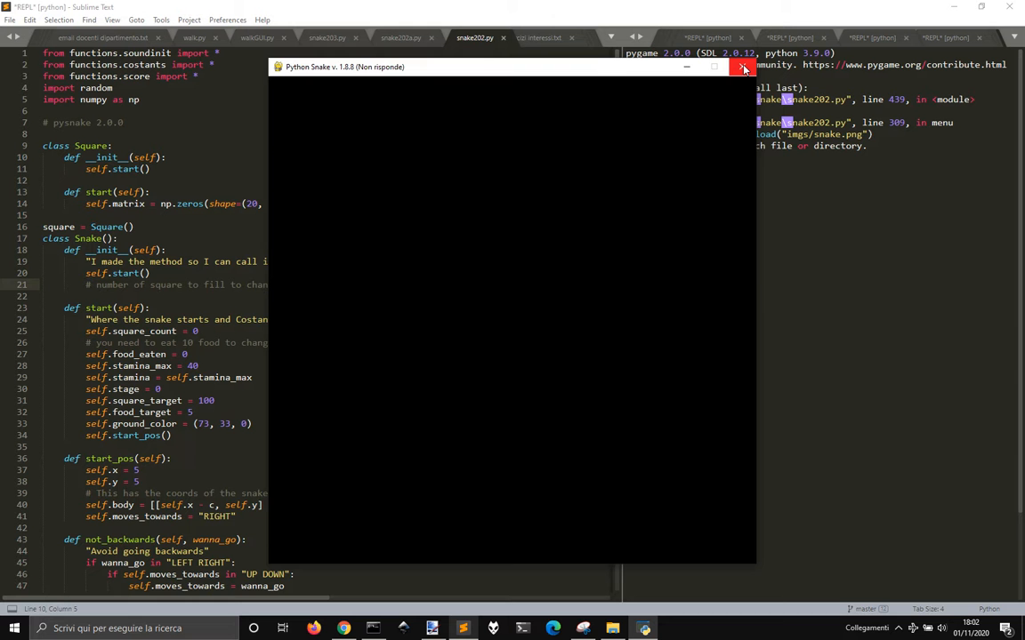
{"action": "left_click", "coordinate": [743, 68]}
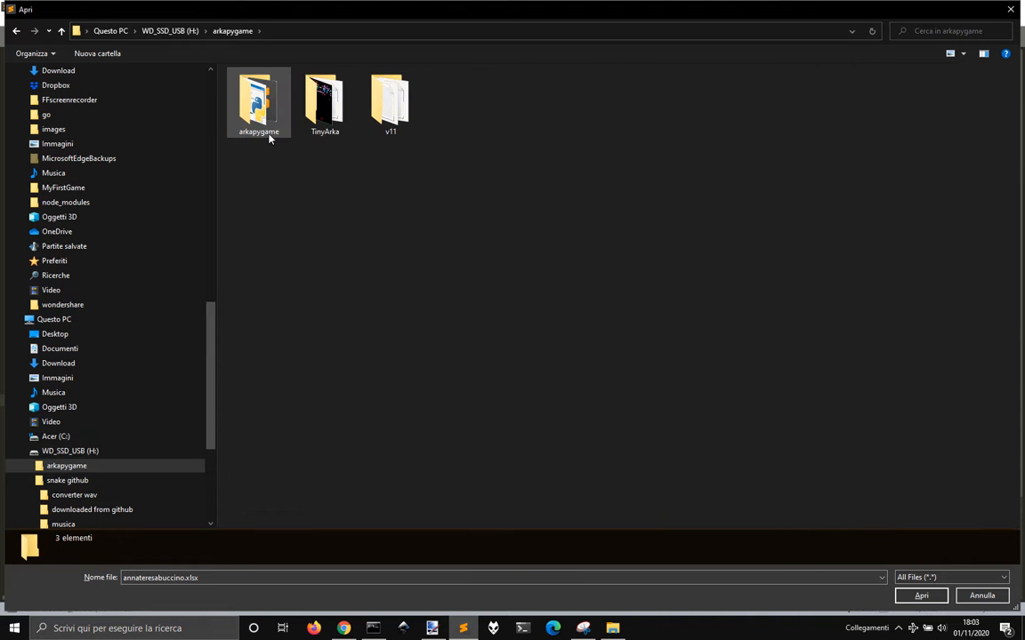
Run the arkapygame main script and close the PyBreakNoid menu window each time it appears
{"action": "left_click", "coordinate": [260, 100]}
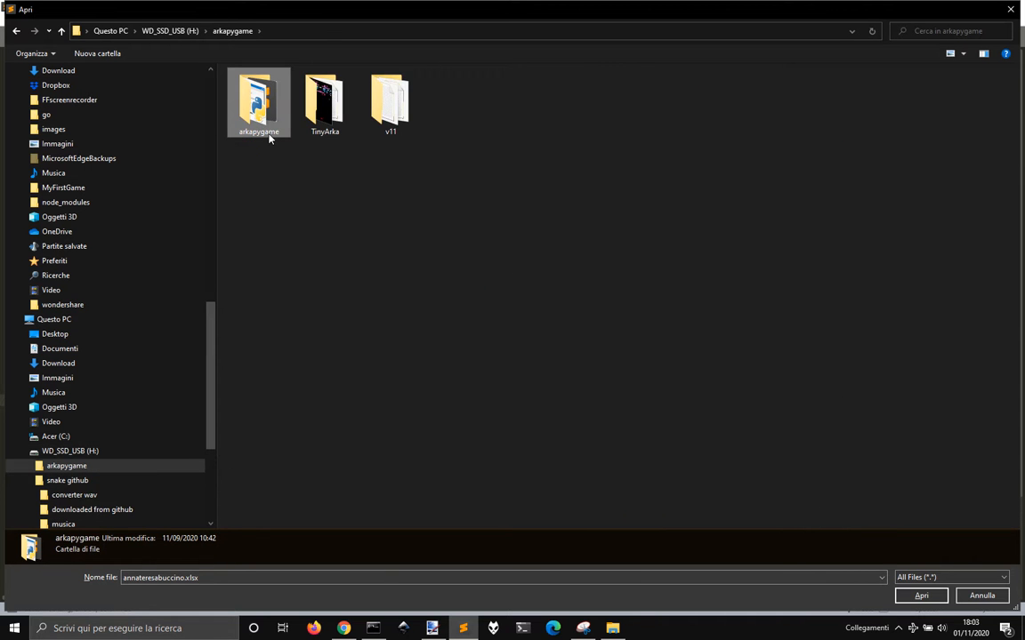
{"action": "double_click", "coordinate": [258, 98]}
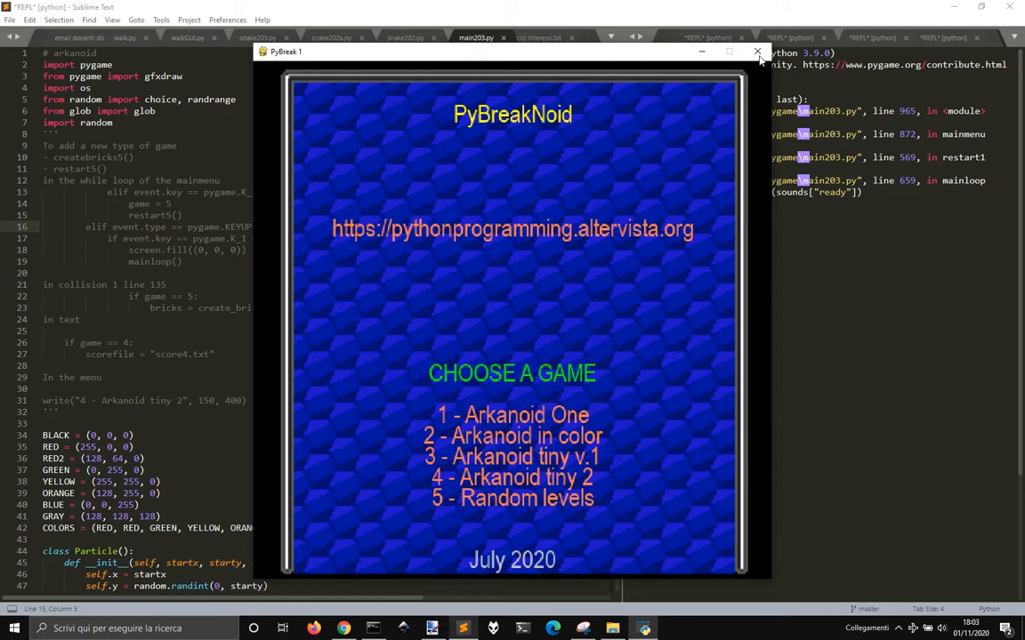
{"action": "left_click", "coordinate": [758, 51]}
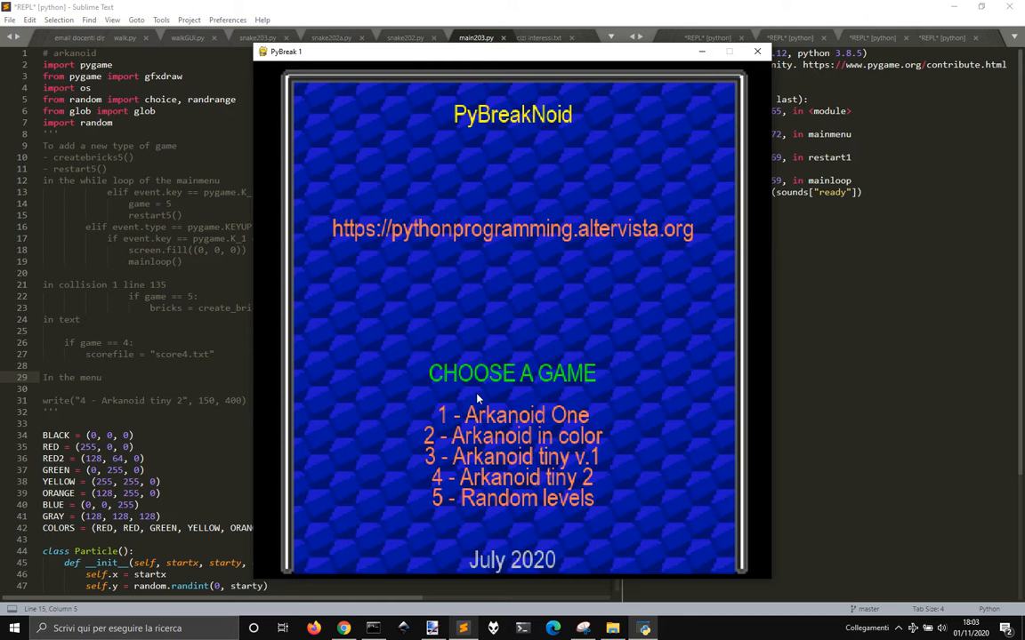
{"action": "mouse_move", "coordinate": [761, 57]}
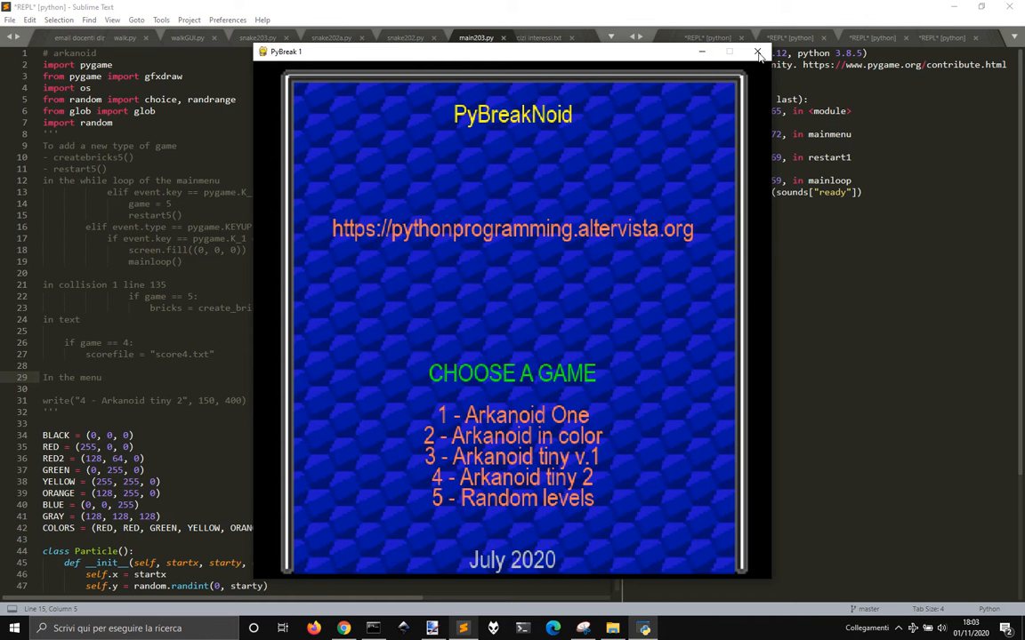
{"action": "left_click", "coordinate": [757, 52]}
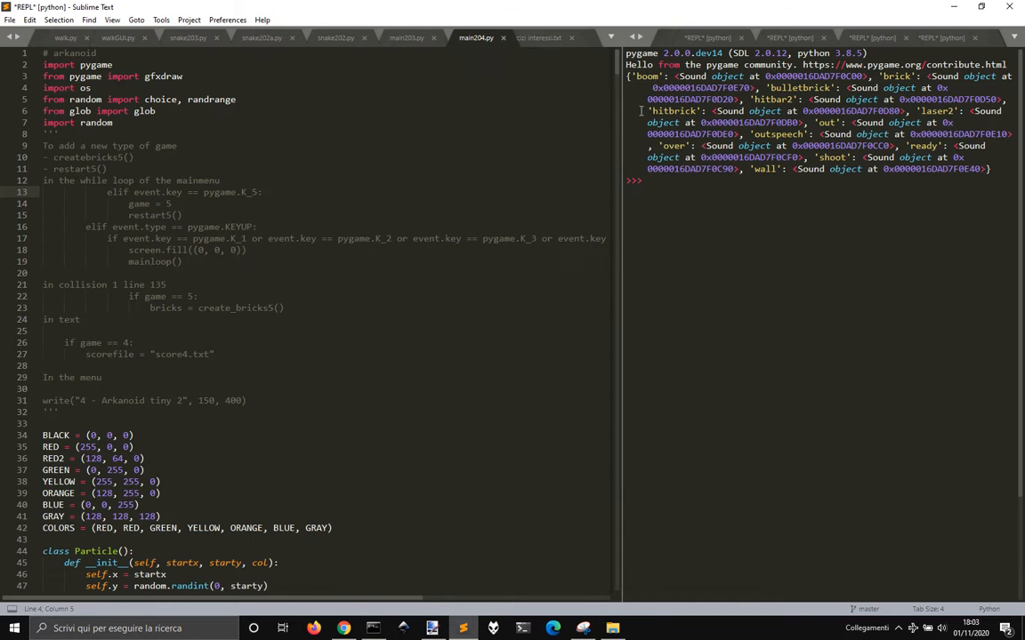
{"action": "mouse_move", "coordinate": [420, 260]}
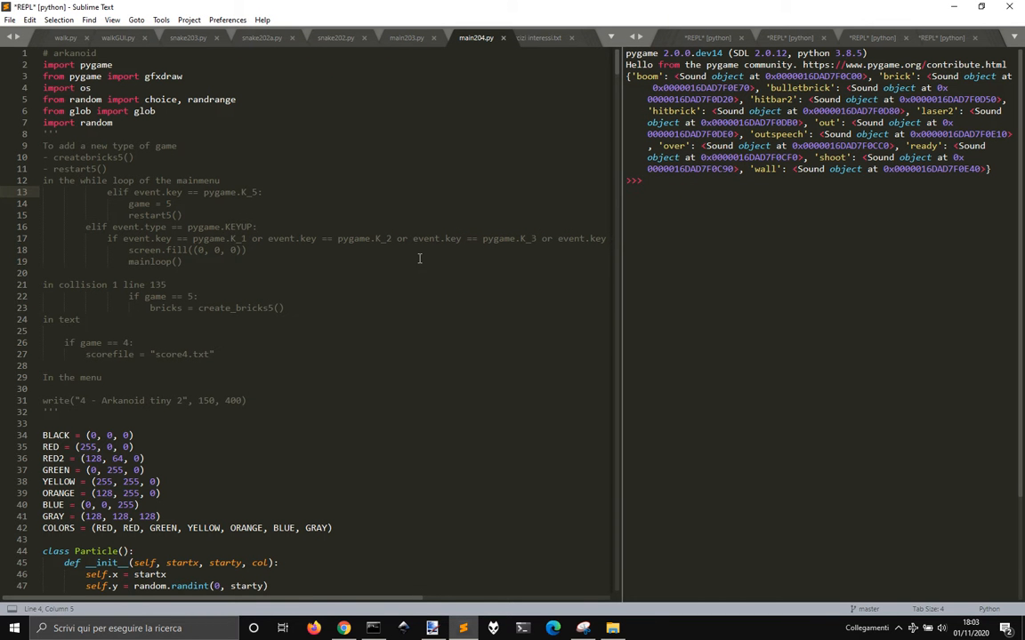